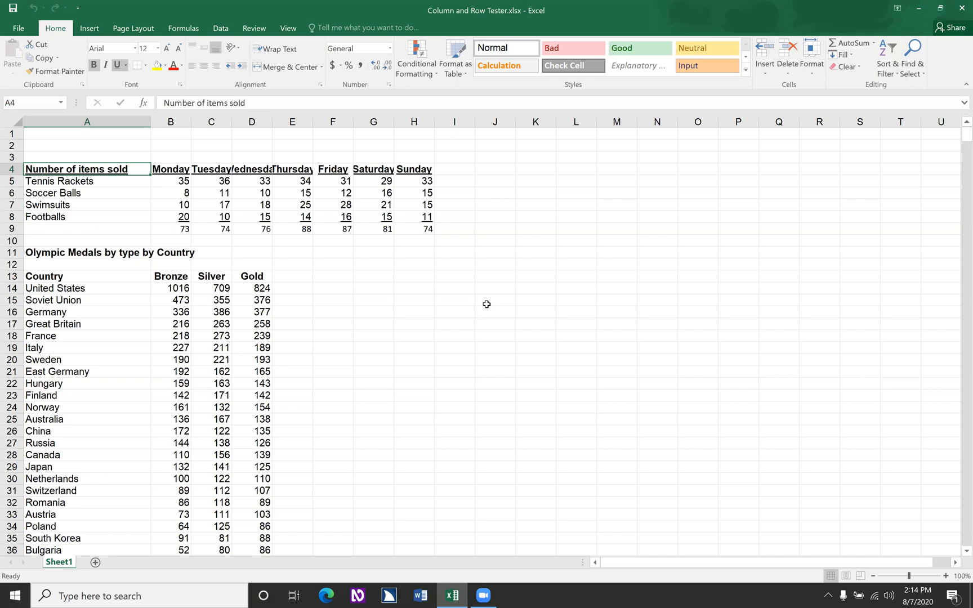
Step: Move through the sales table's heading row and title cells to hear them read
click(76, 216)
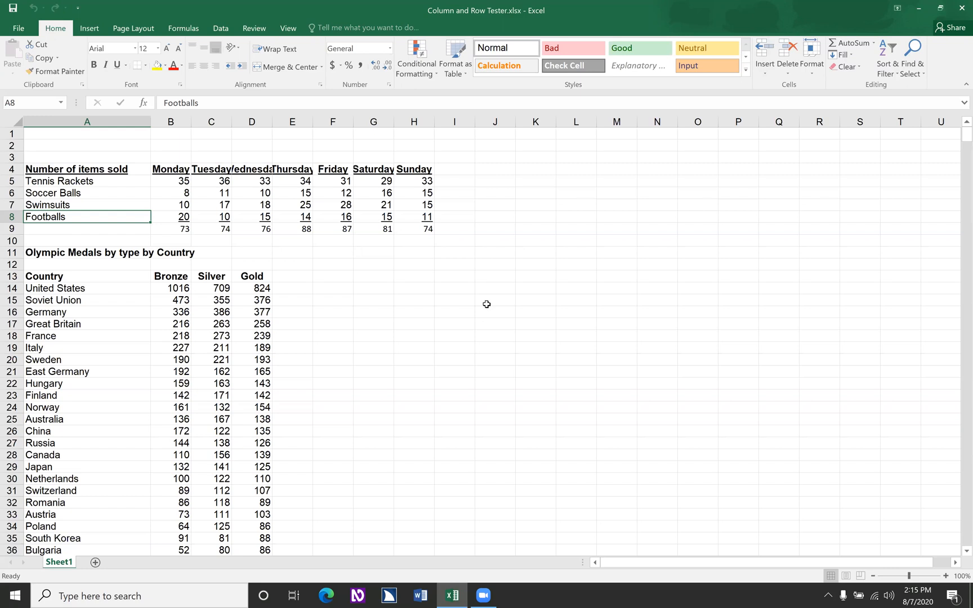
click(171, 217)
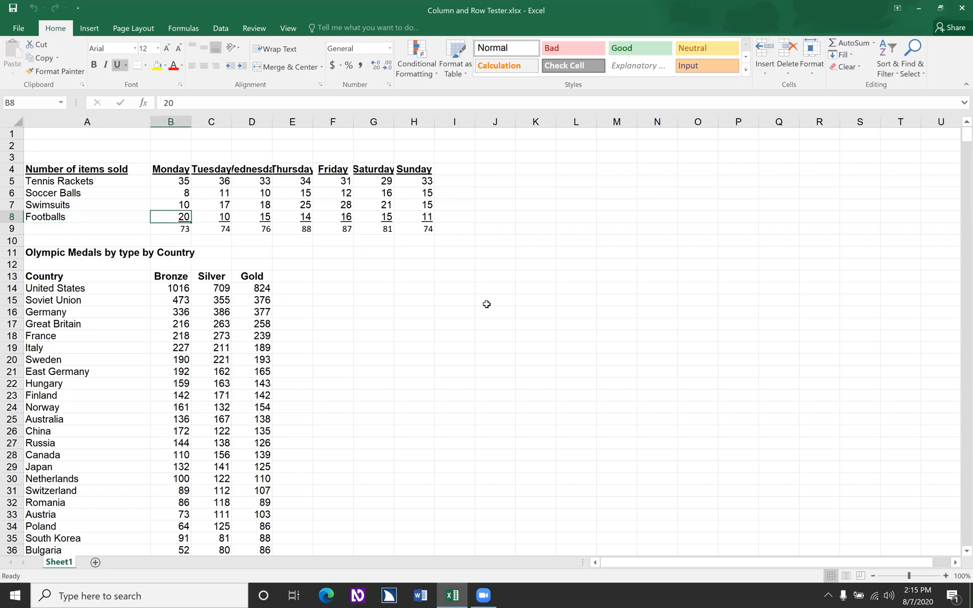
click(210, 216)
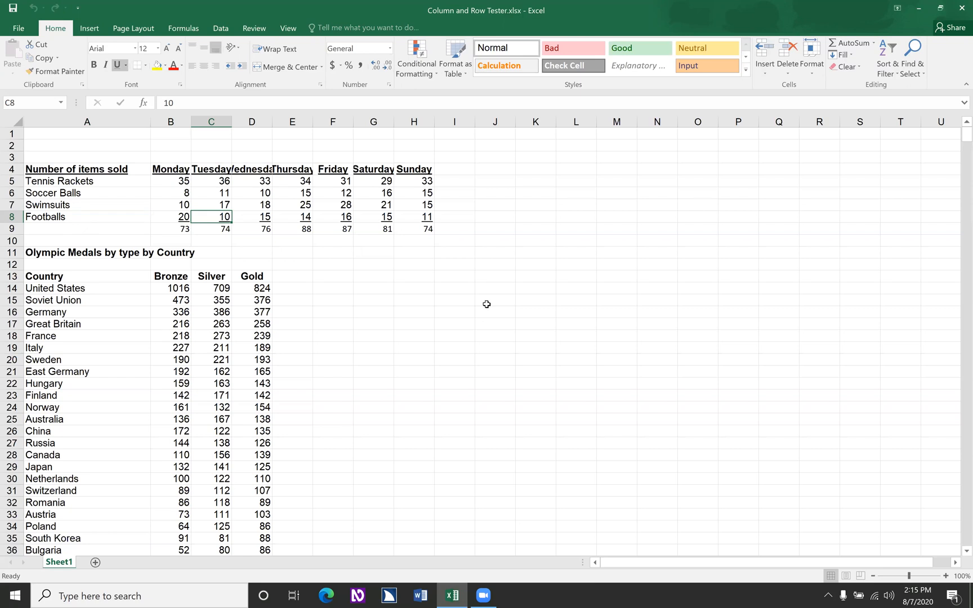
click(210, 204)
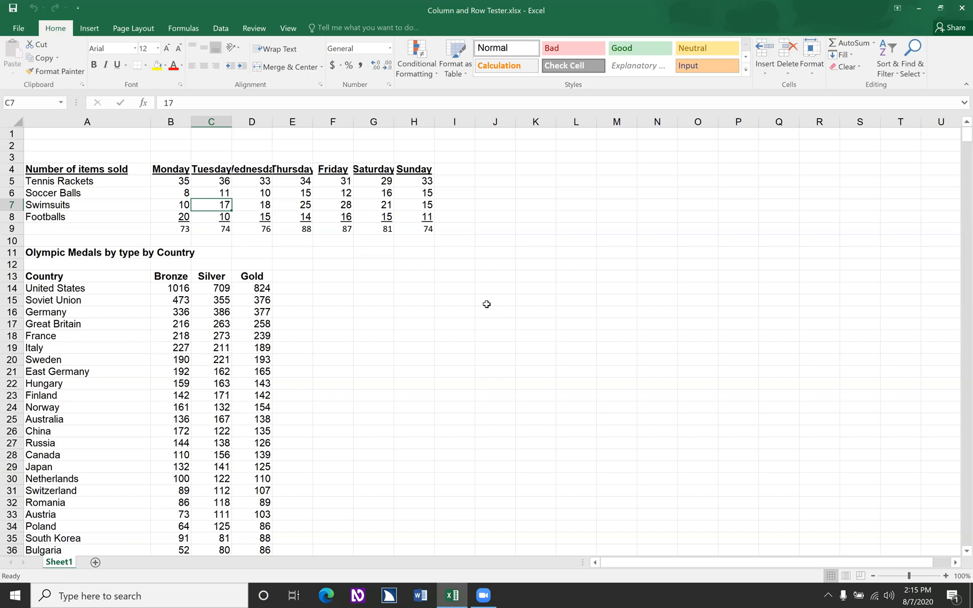
click(210, 168)
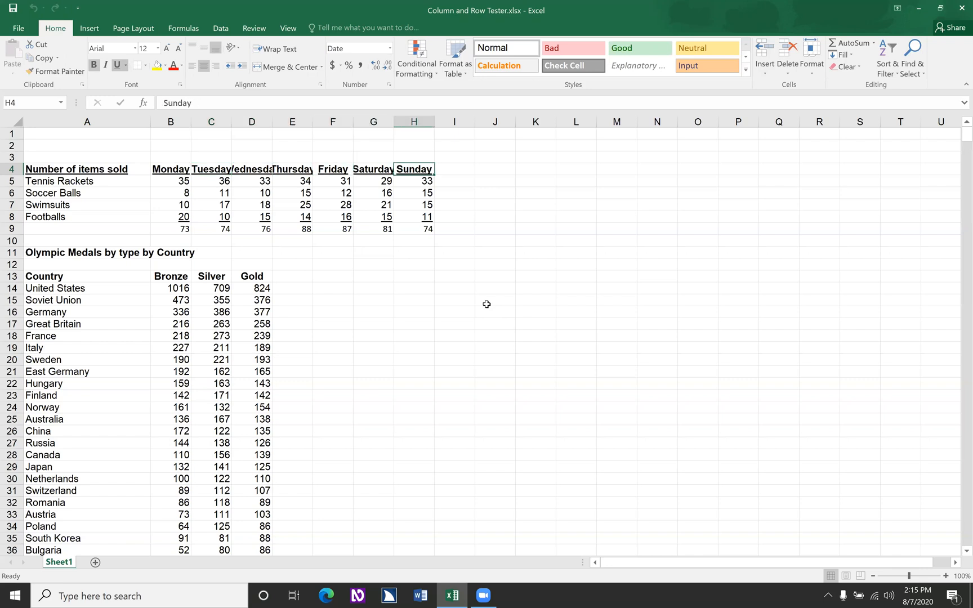
click(454, 169)
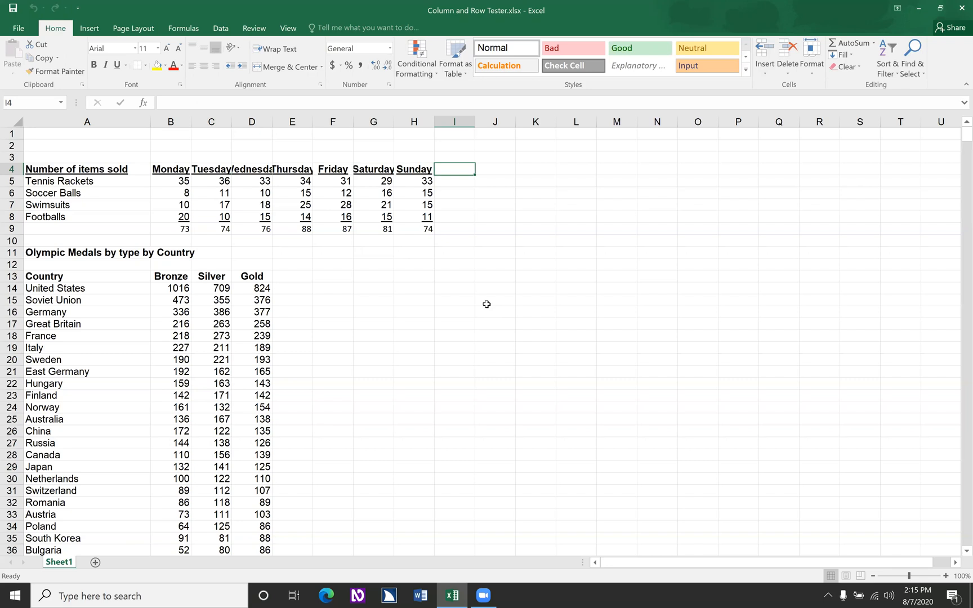
click(413, 169)
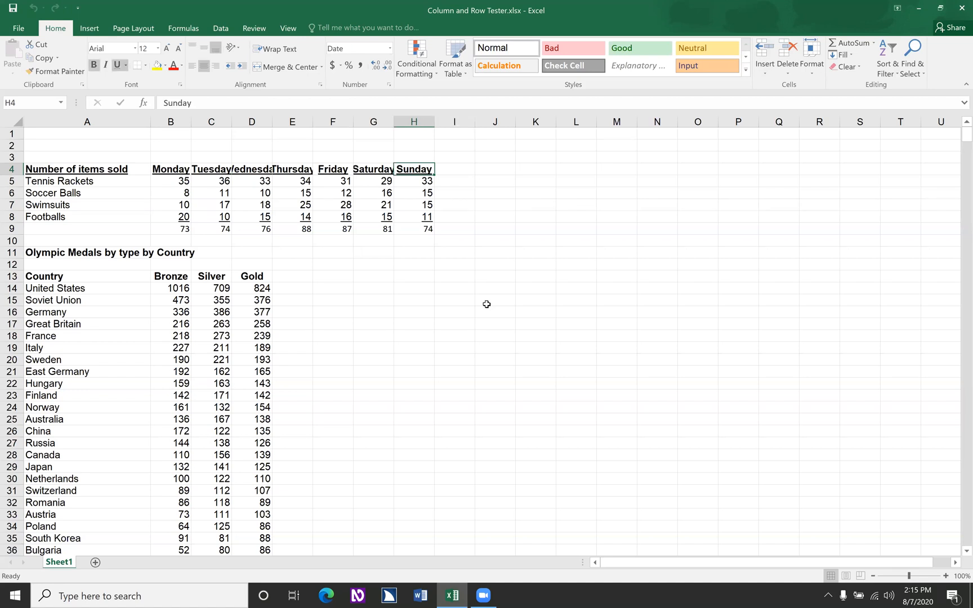
click(87, 168)
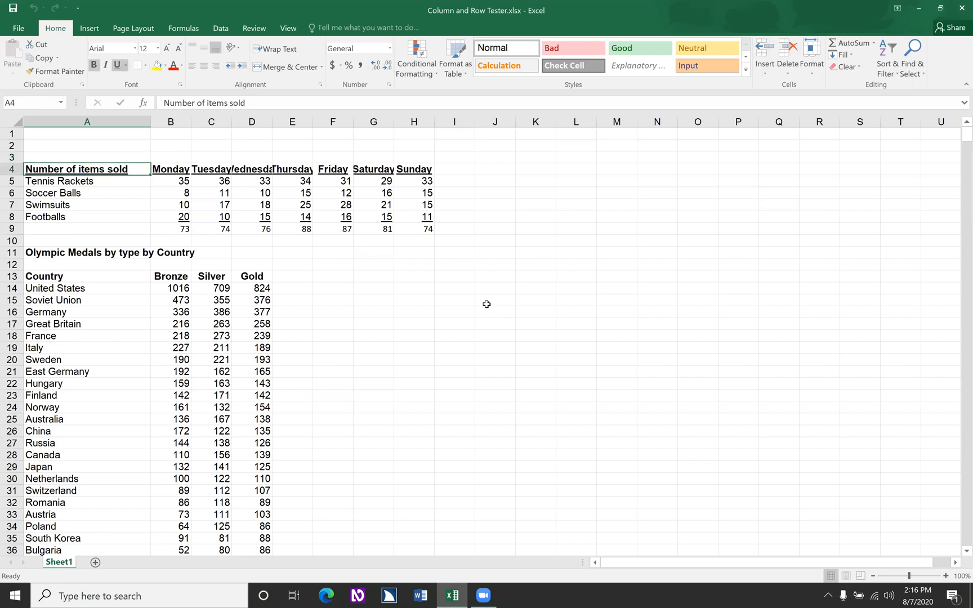
Step: Return to the 'Number of items sold' heading A4 and bring up the empty Name Manager
click(87, 192)
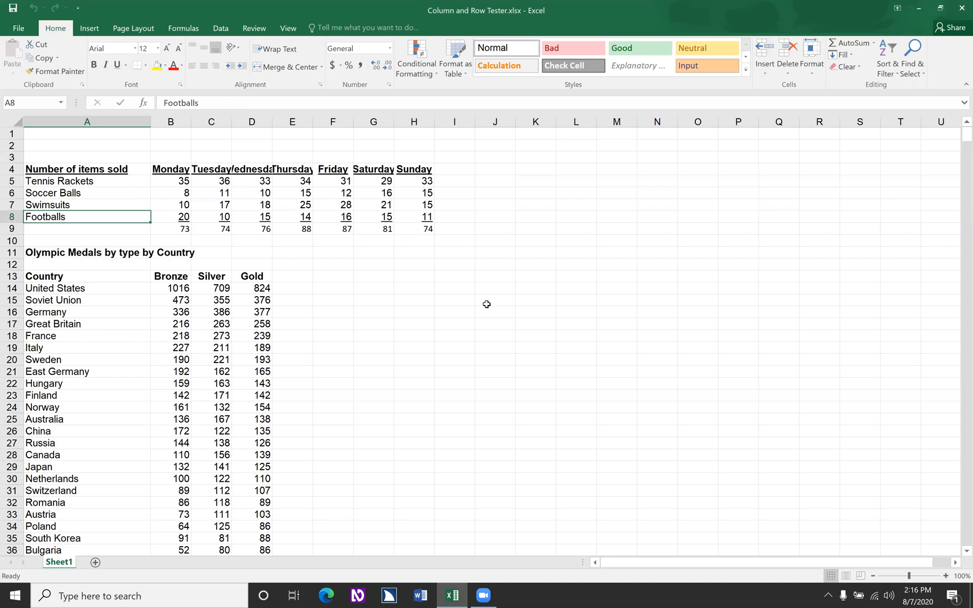
click(86, 229)
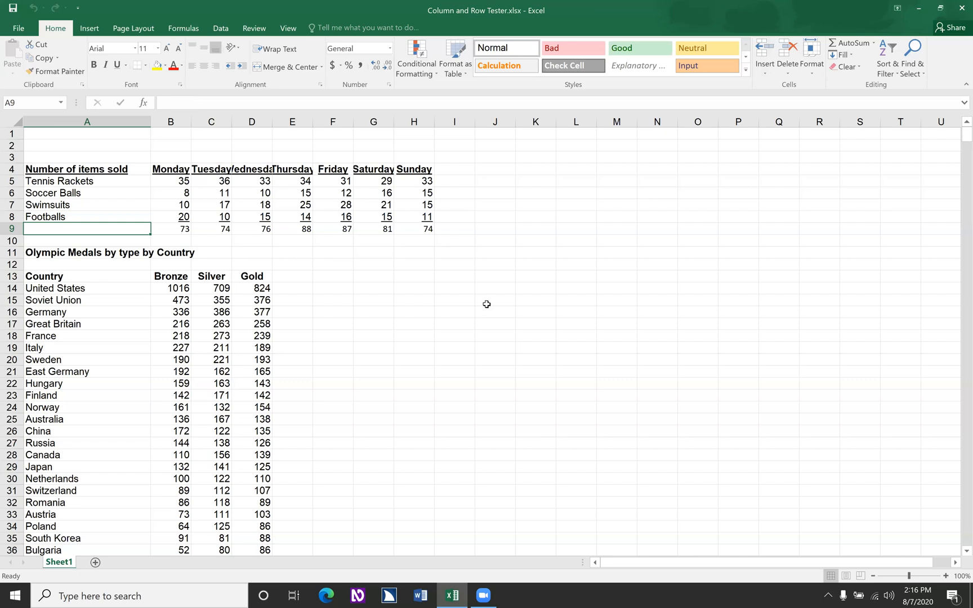
click(87, 216)
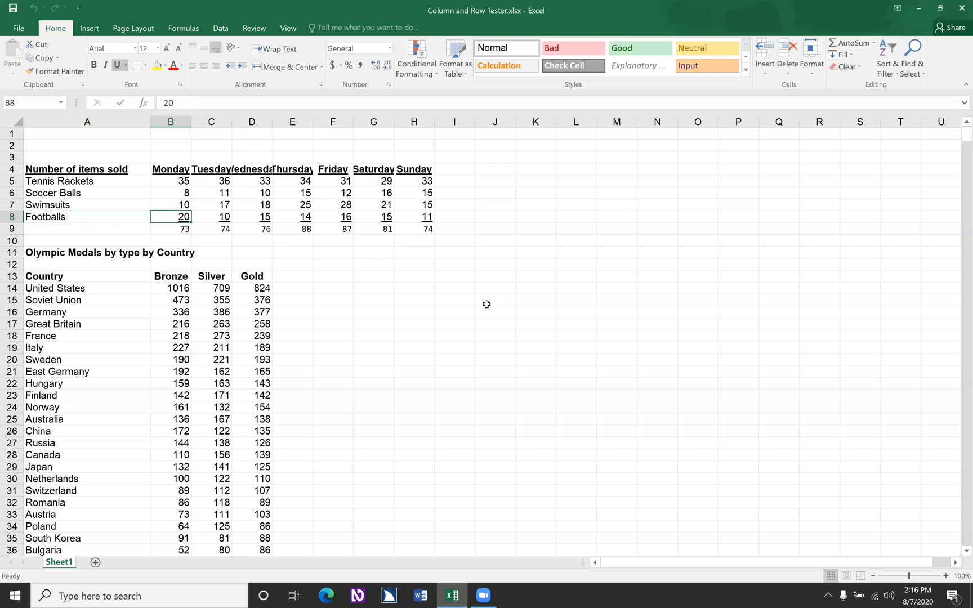
click(210, 217)
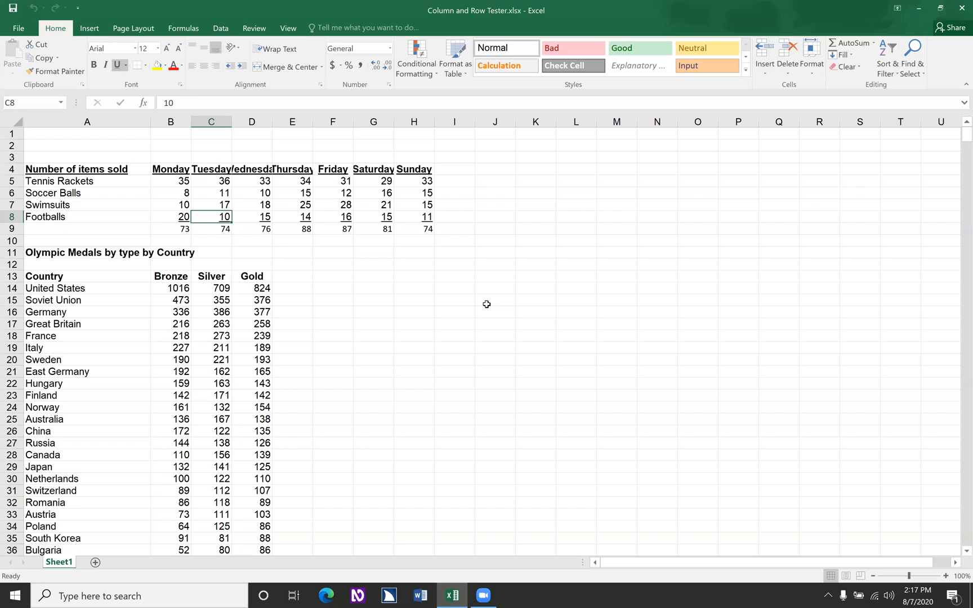
click(86, 217)
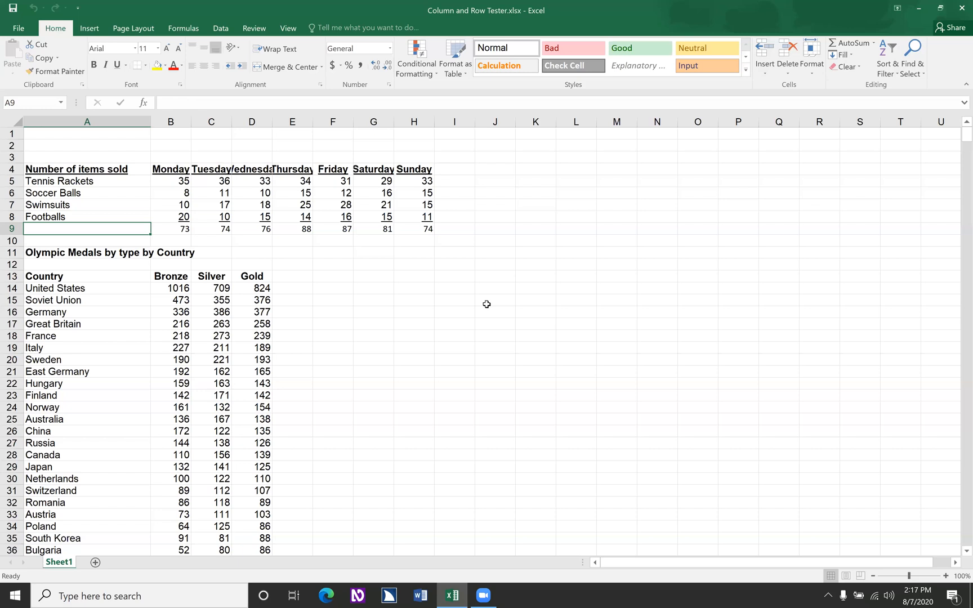
click(87, 216)
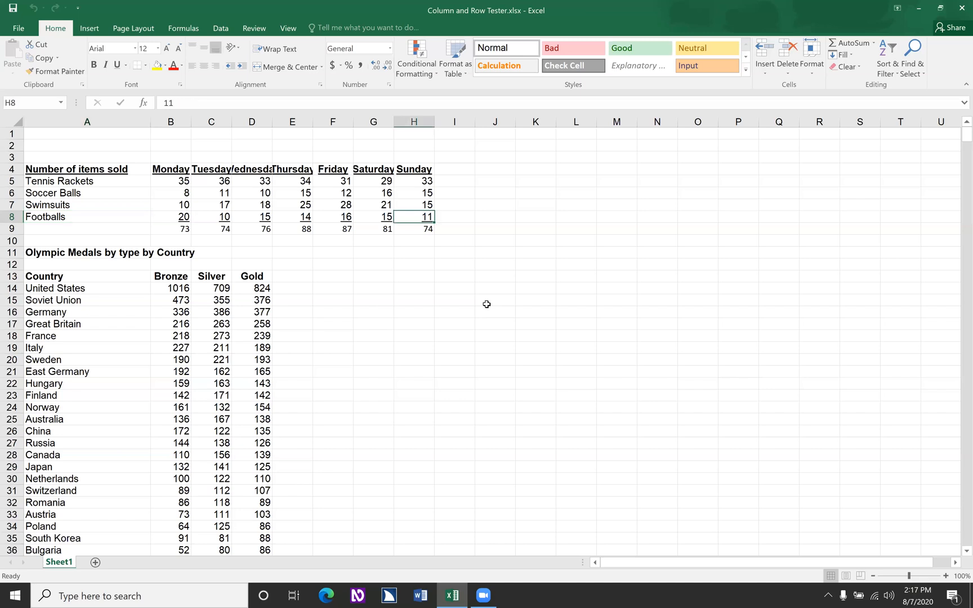
click(117, 64)
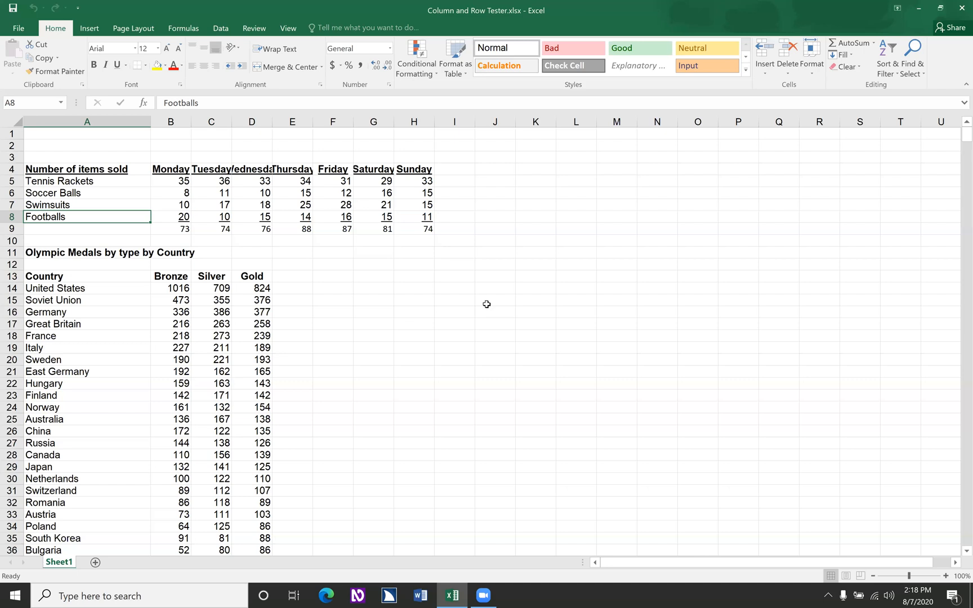
click(87, 169)
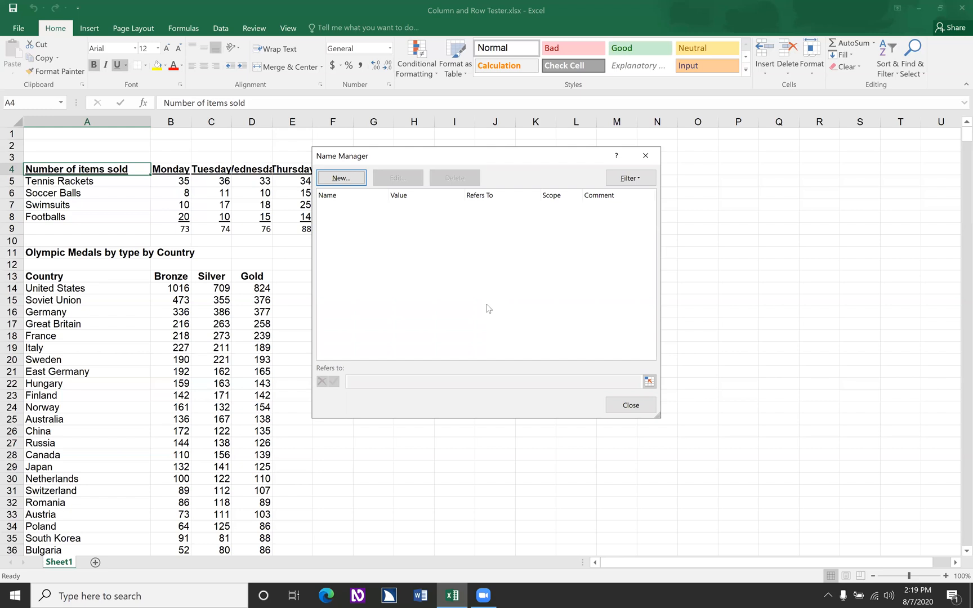
Step: Define the workbook name Title1..h8 for cell A4 and close the Name Manager
click(340, 178)
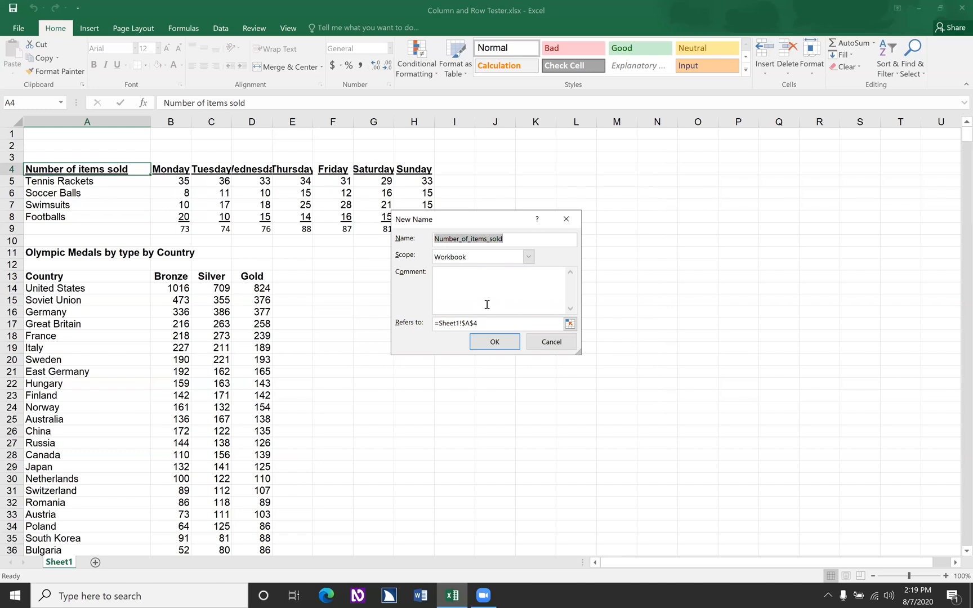
text(Title1..)
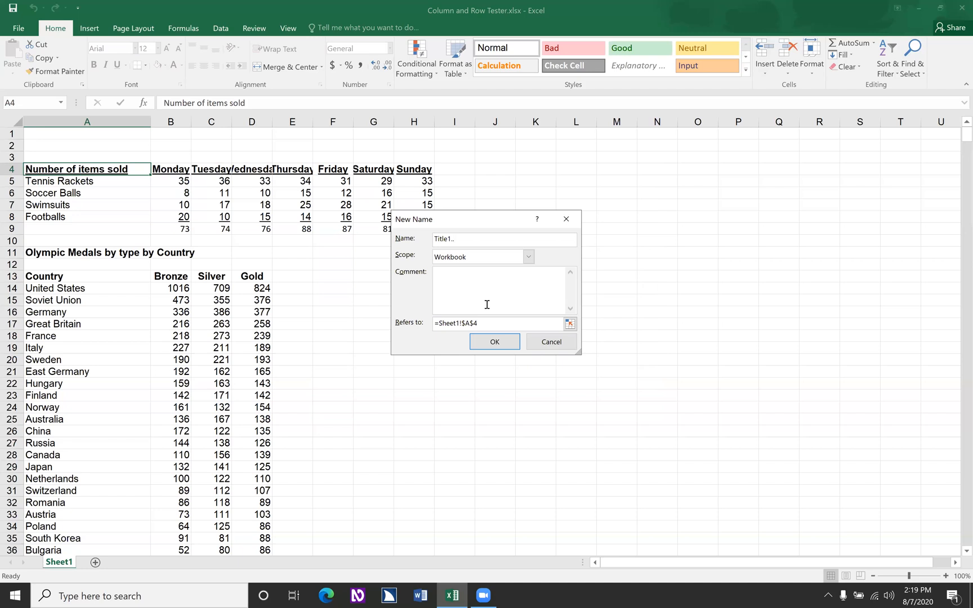
text(h)
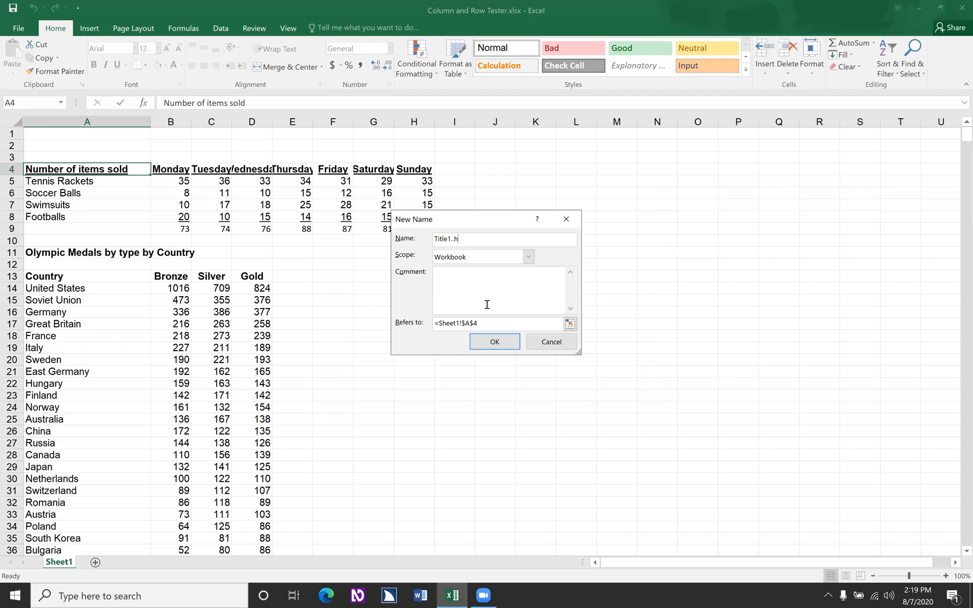
text(8)
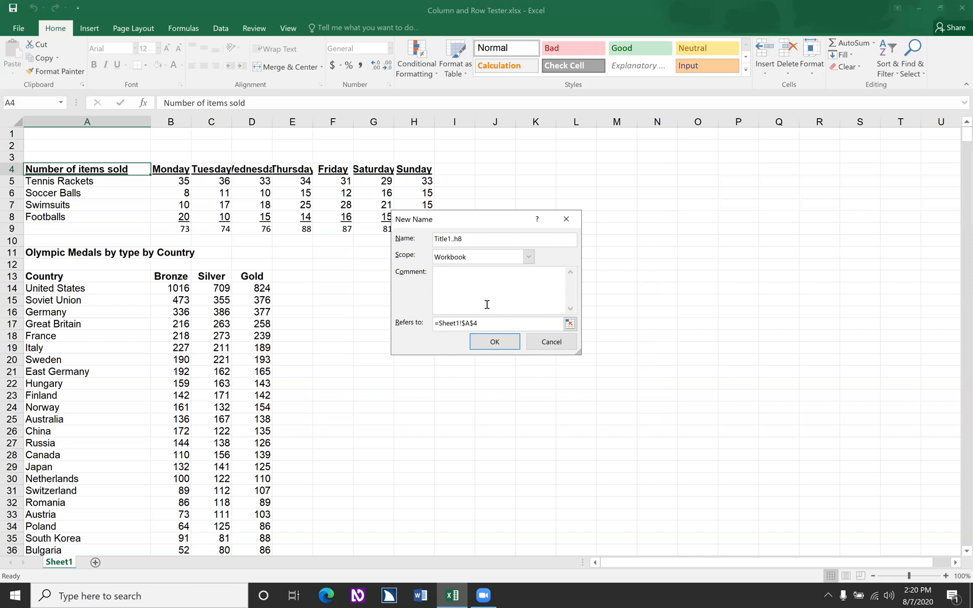
click(493, 341)
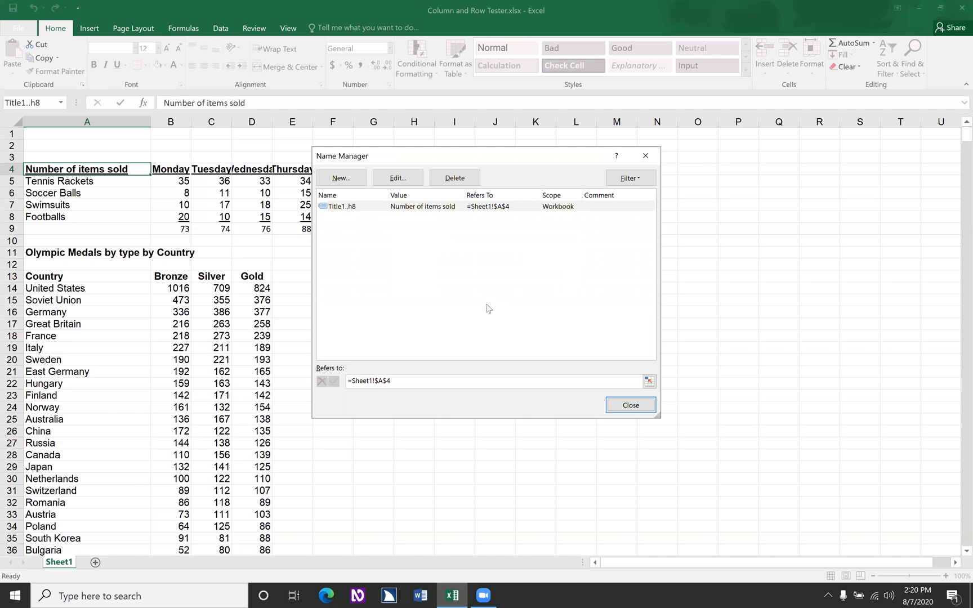
click(630, 404)
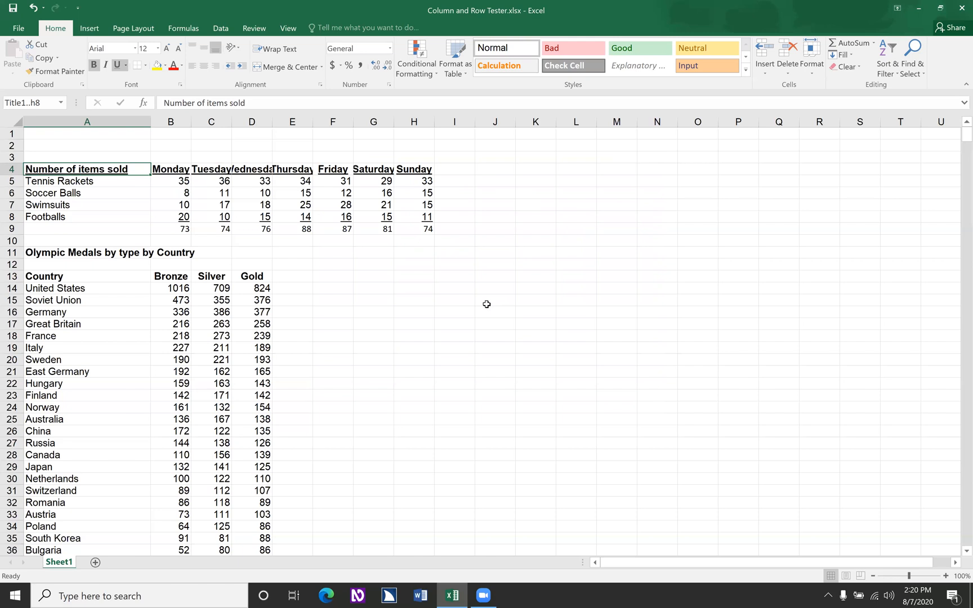
click(86, 180)
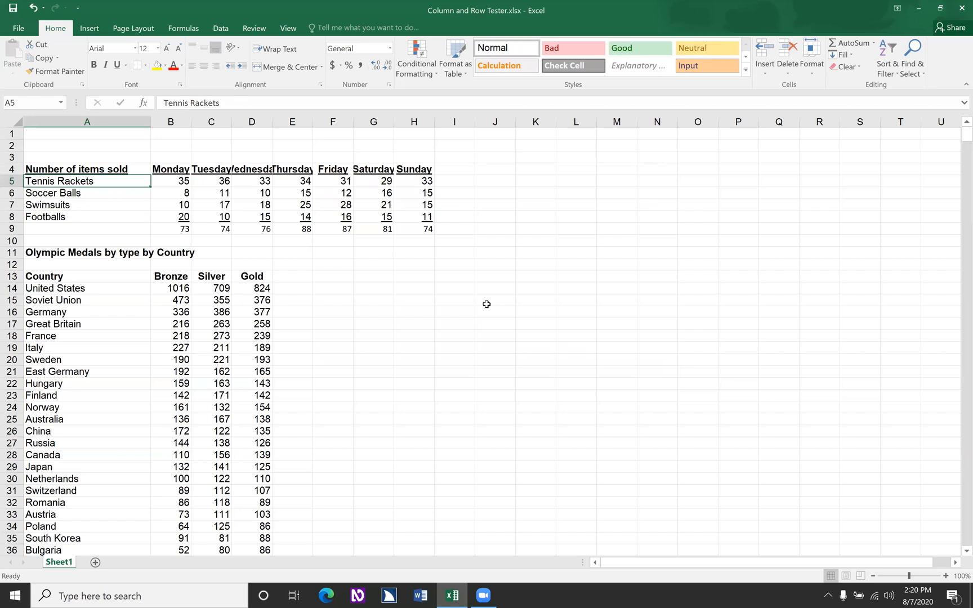
click(170, 180)
text(def)
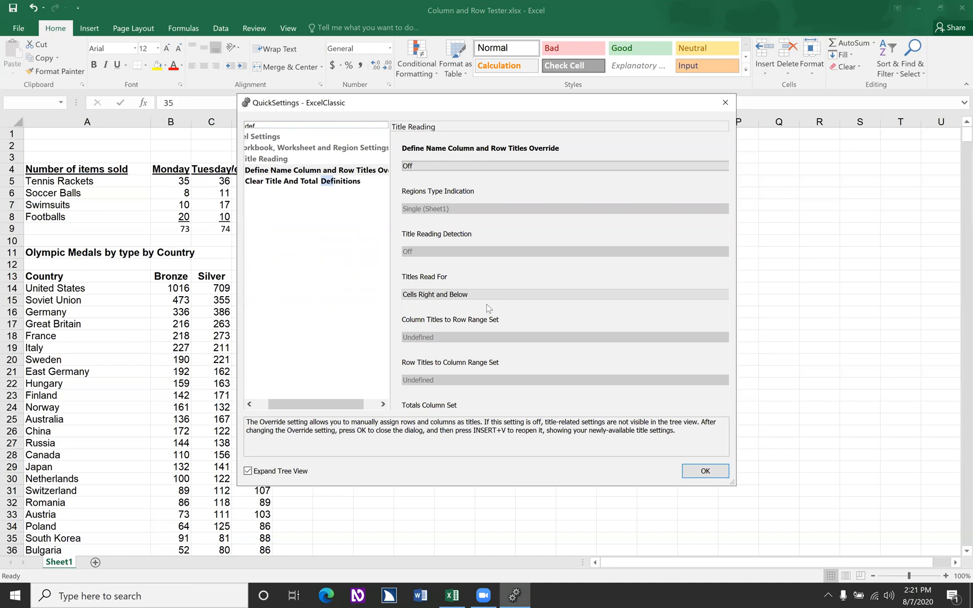
Step: Confirm the Title Reading settings and close JAWS Quick Settings, returning to the workbook
click(703, 470)
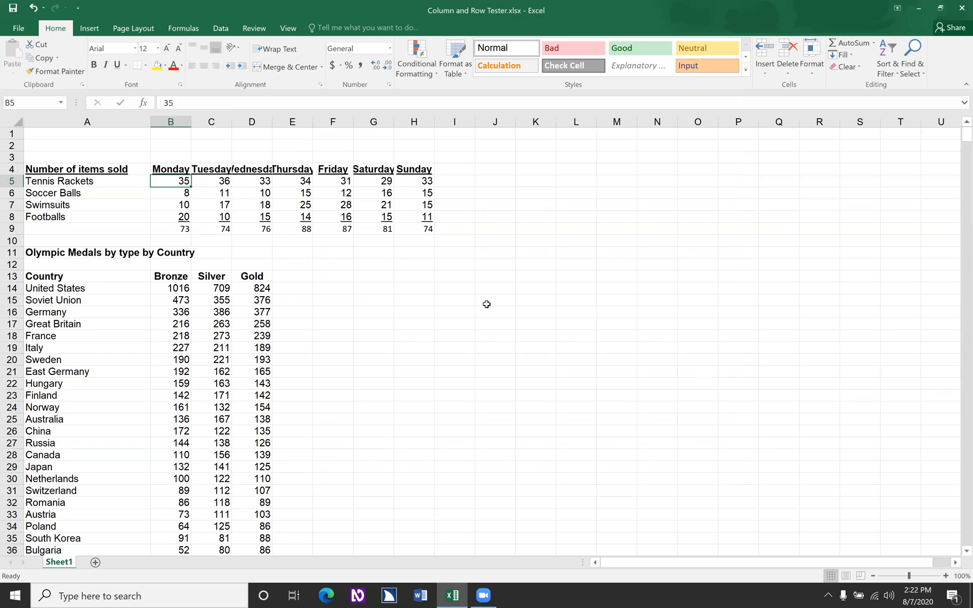
click(87, 180)
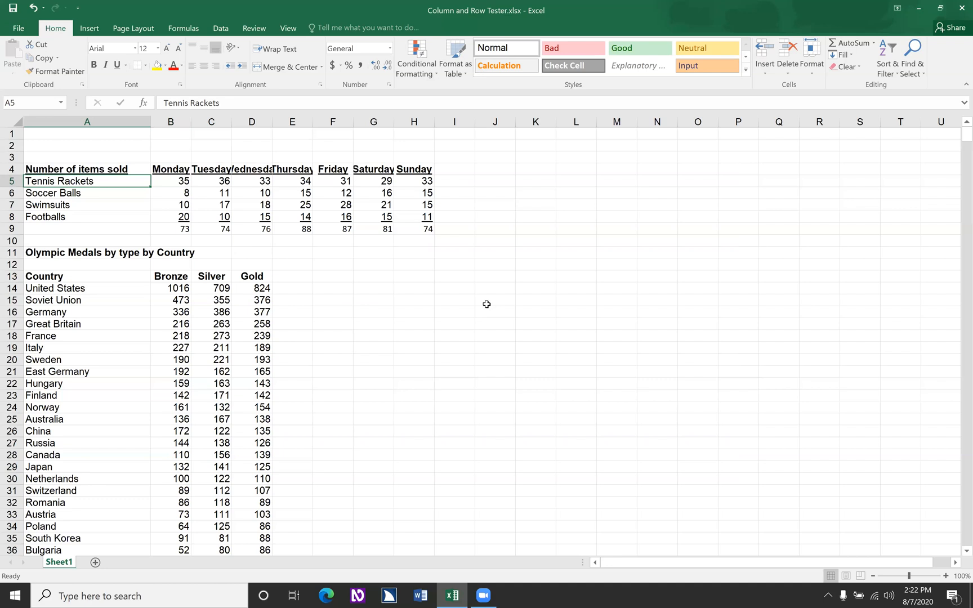
click(86, 193)
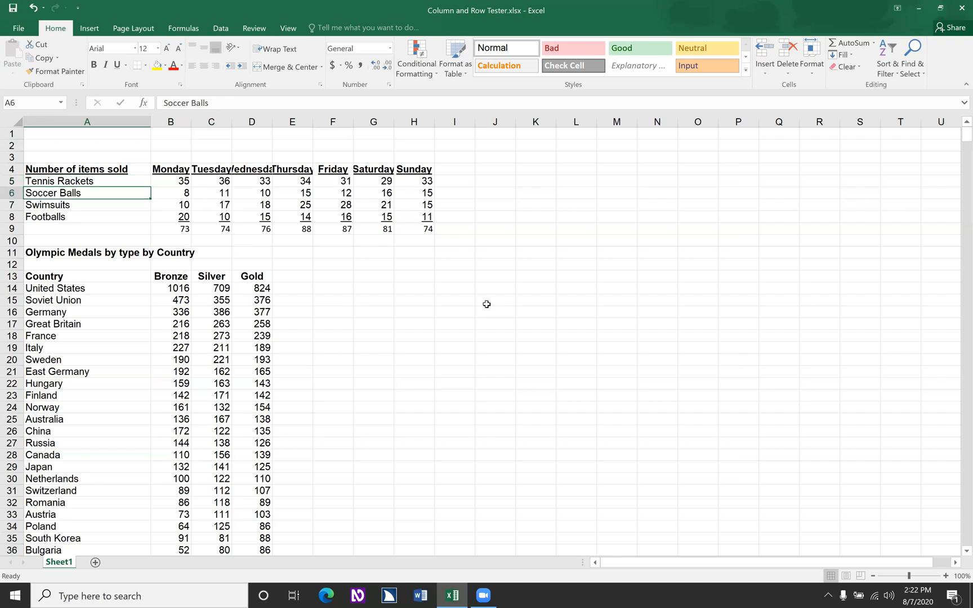
click(87, 205)
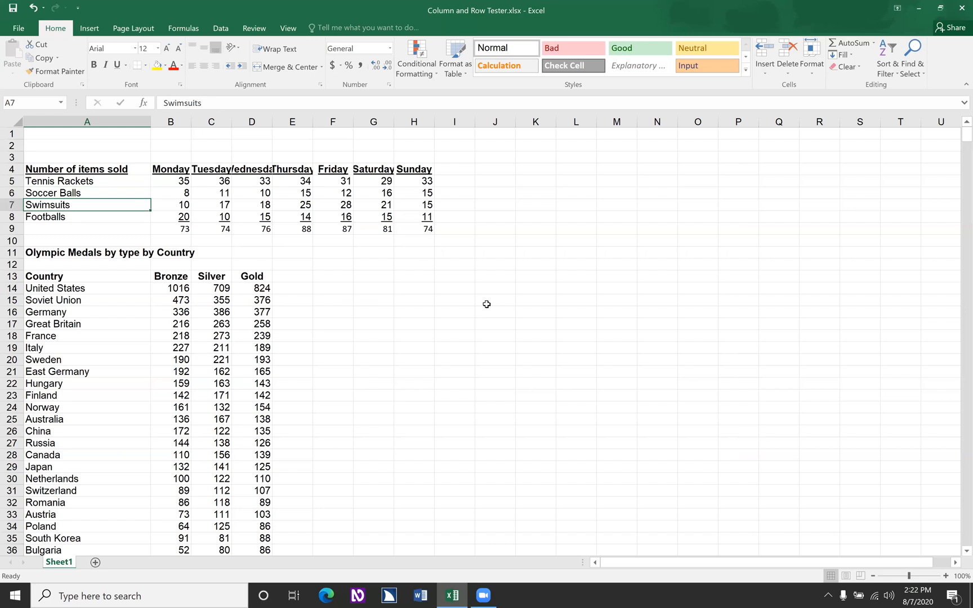
click(87, 217)
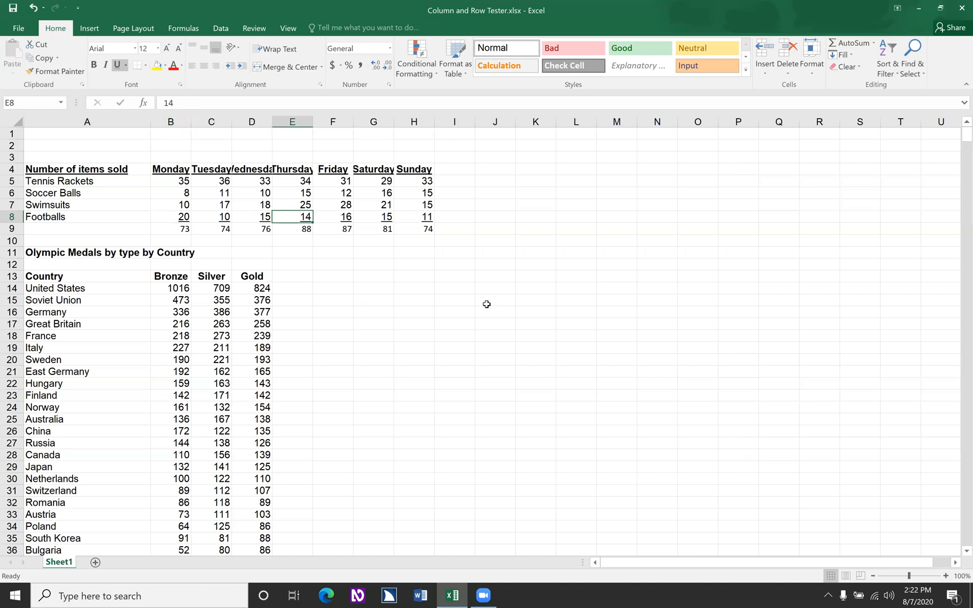
click(333, 216)
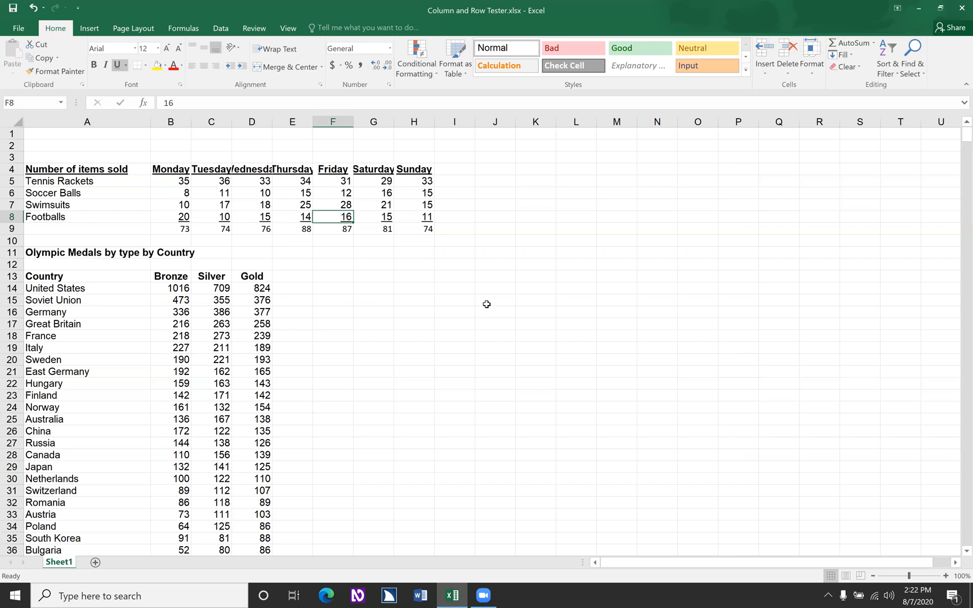
click(372, 216)
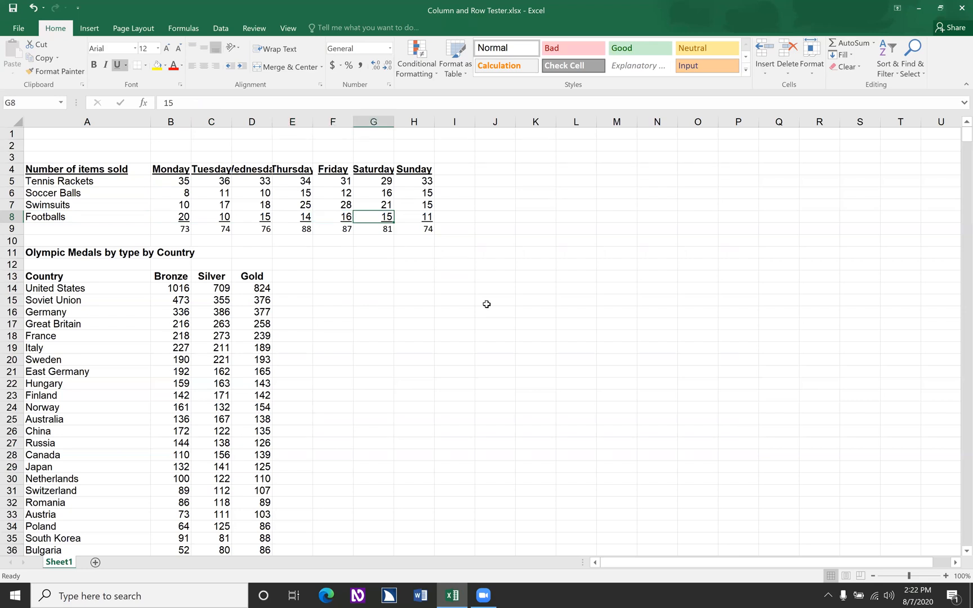
click(413, 216)
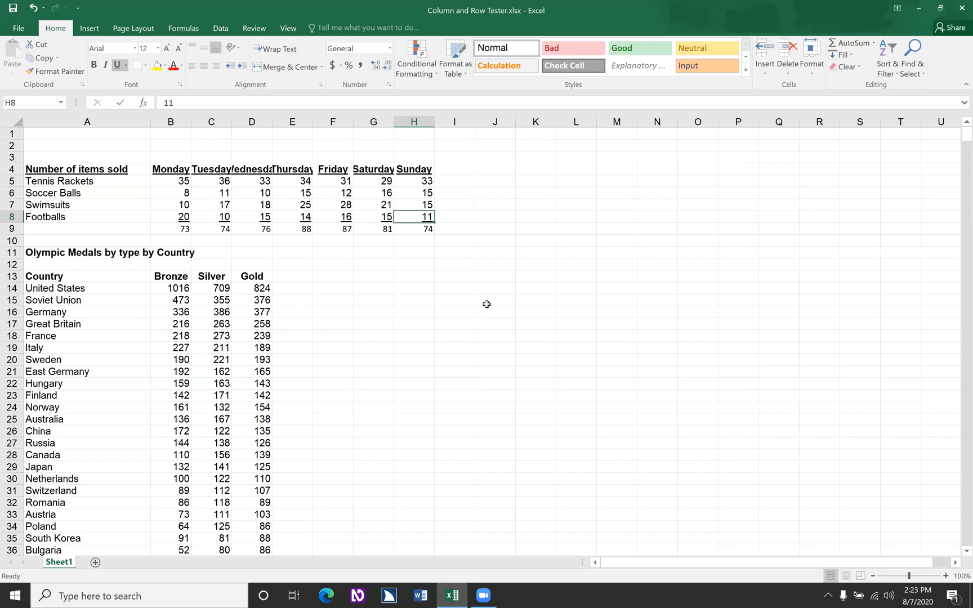
click(413, 205)
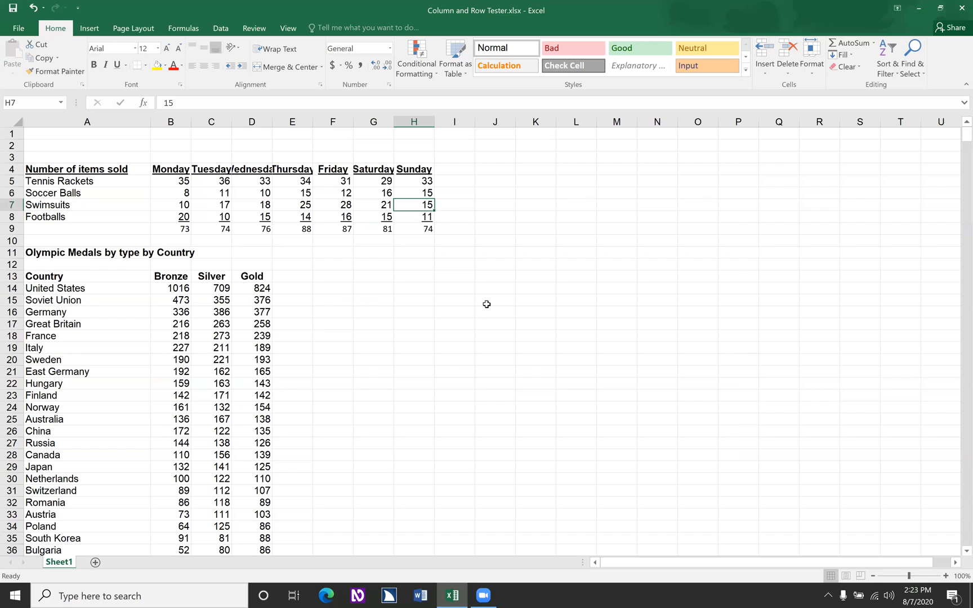
click(414, 192)
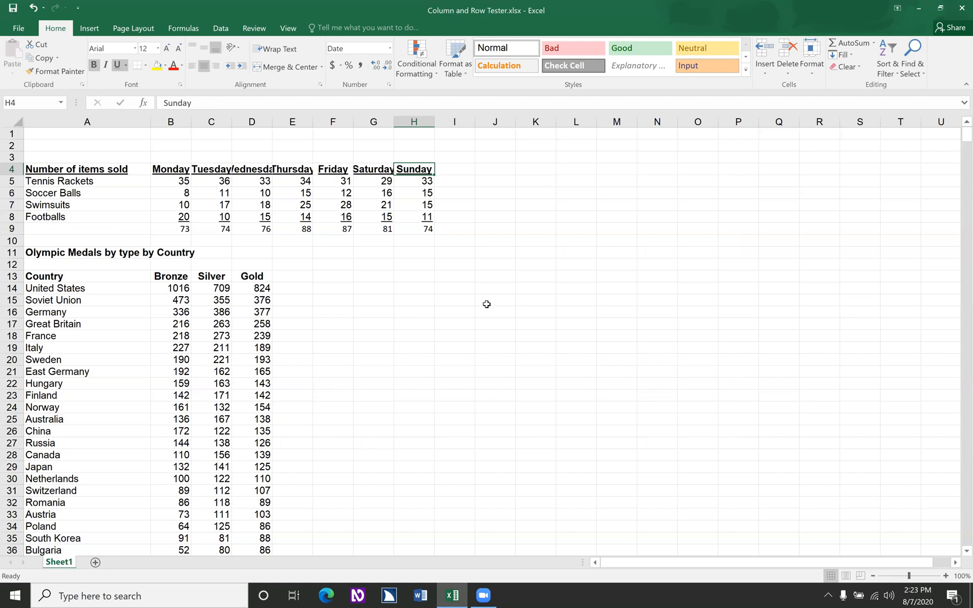
click(413, 229)
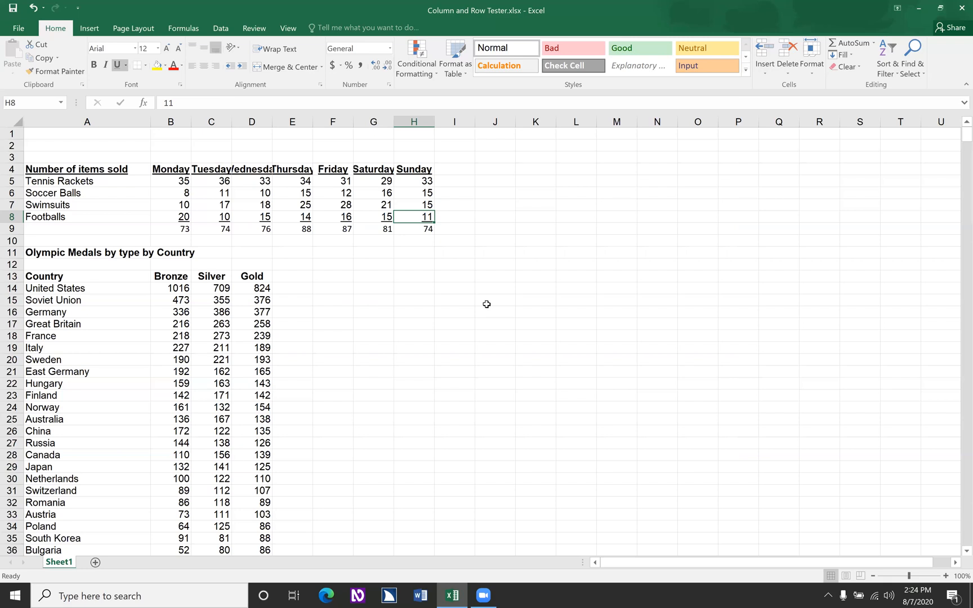
click(413, 228)
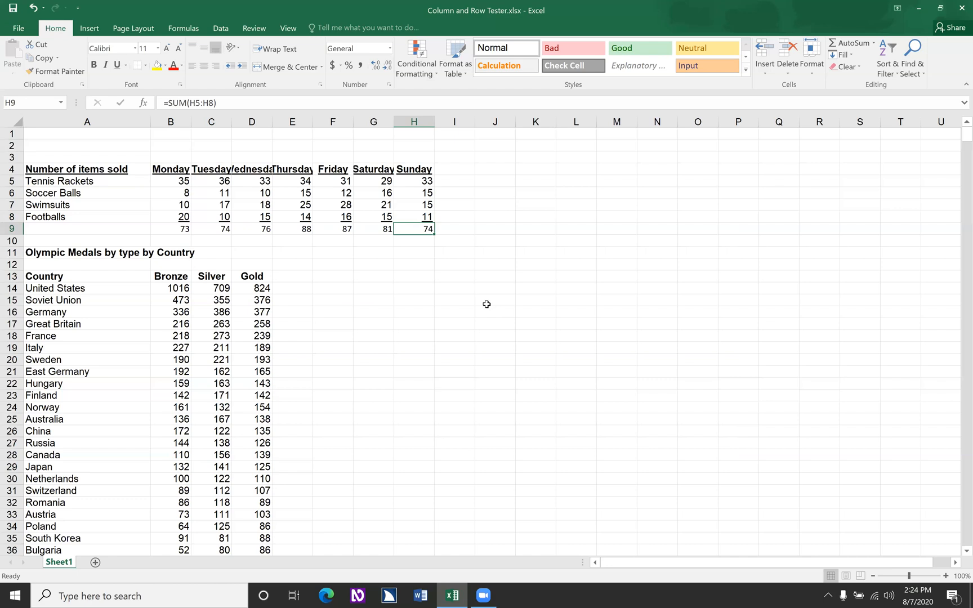
key(Delete)
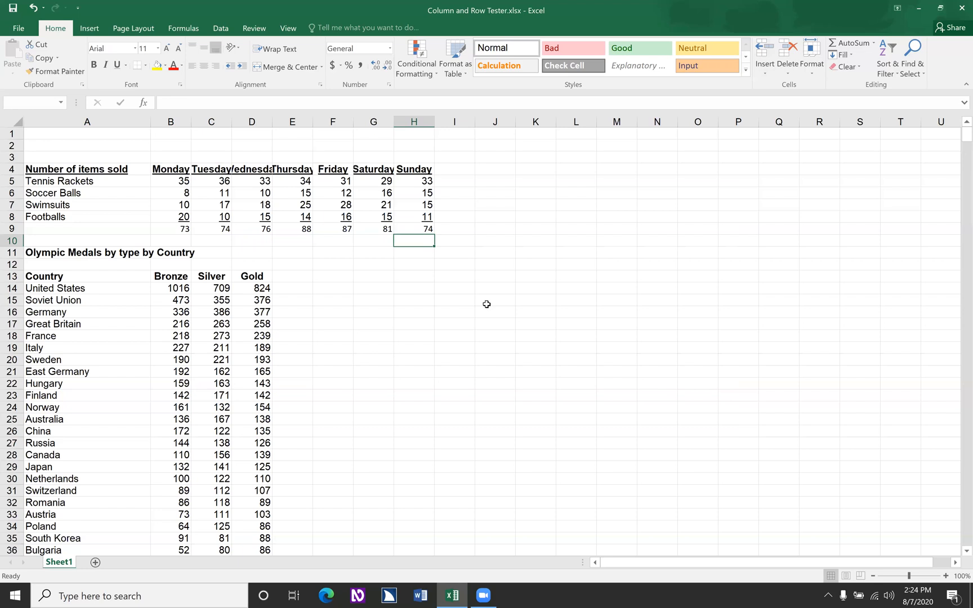
click(414, 229)
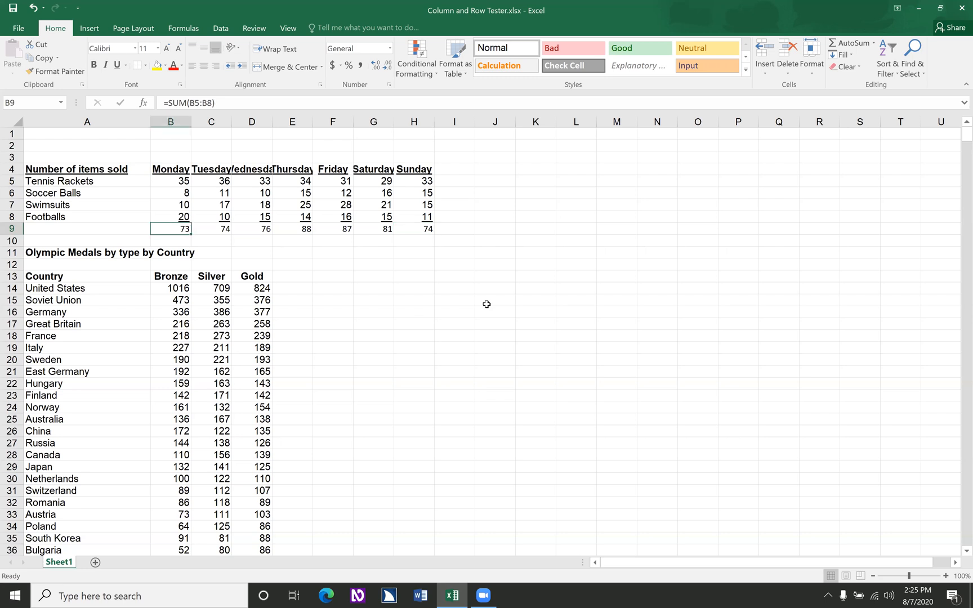
Step: Move down past the Olympic Medals title to the Country header cell A13
click(87, 228)
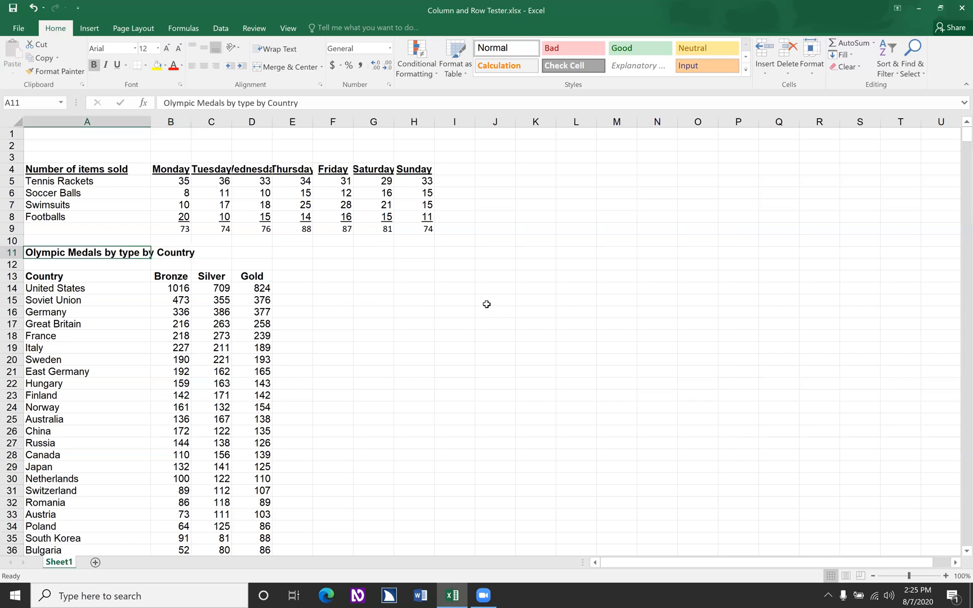
click(87, 265)
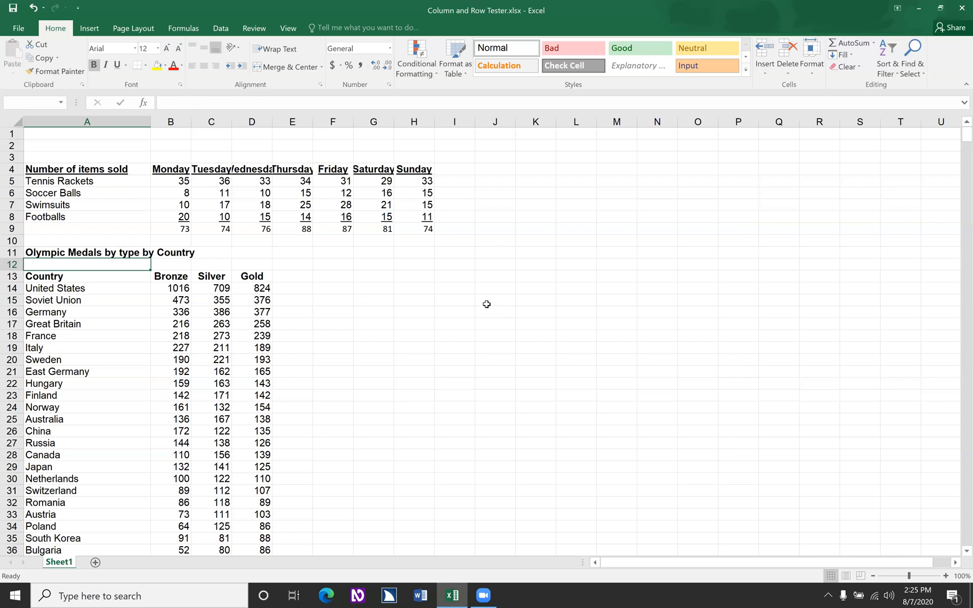
click(87, 276)
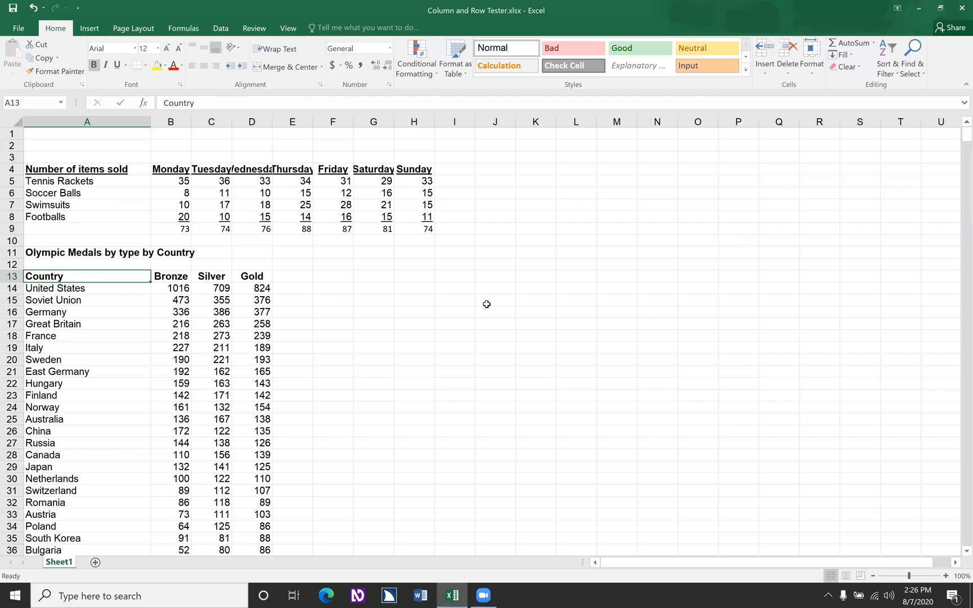
Step: Step across the Bronze, Silver and Gold headers toward the table's last Gold value 16
click(170, 276)
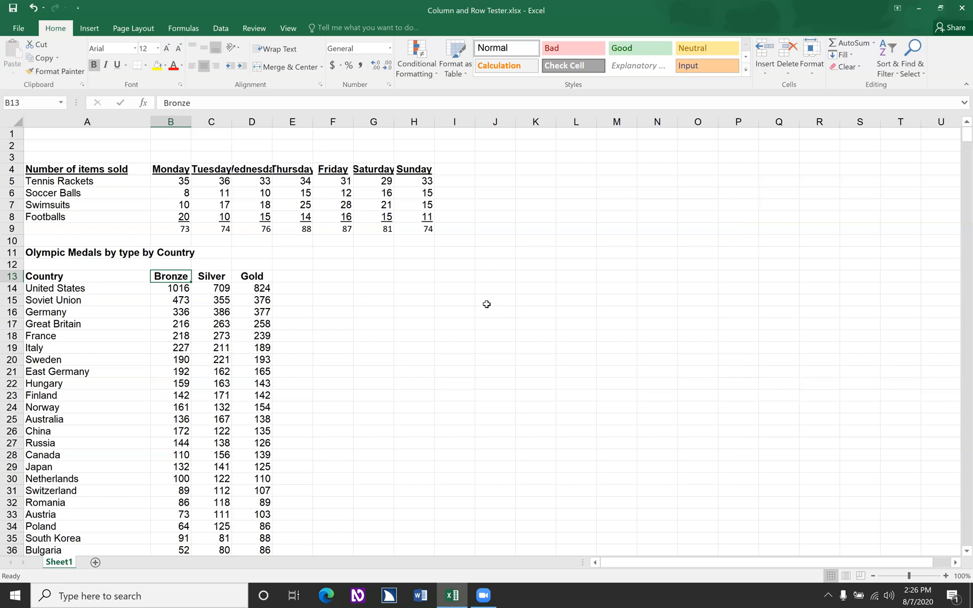
click(211, 276)
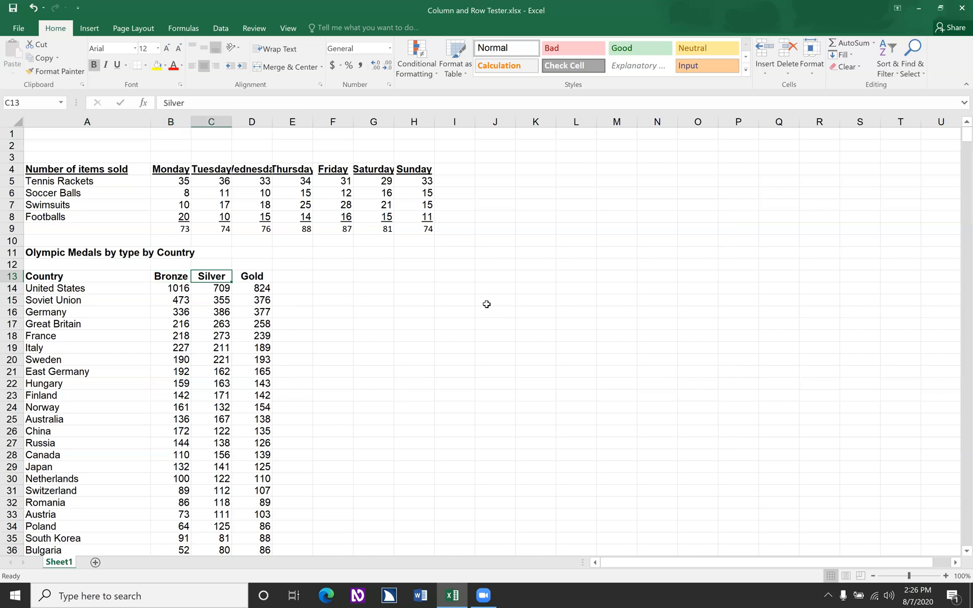
click(251, 276)
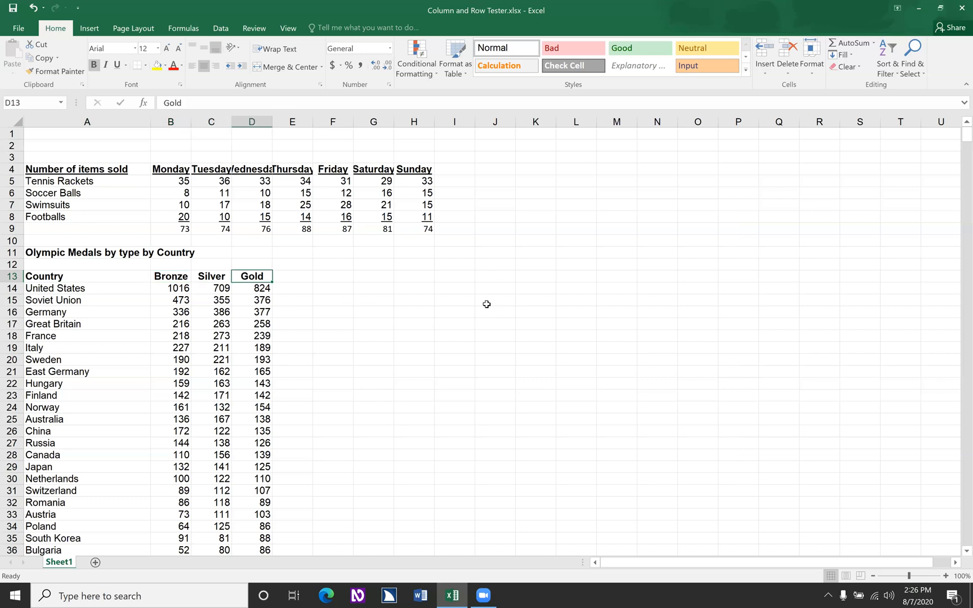
click(292, 276)
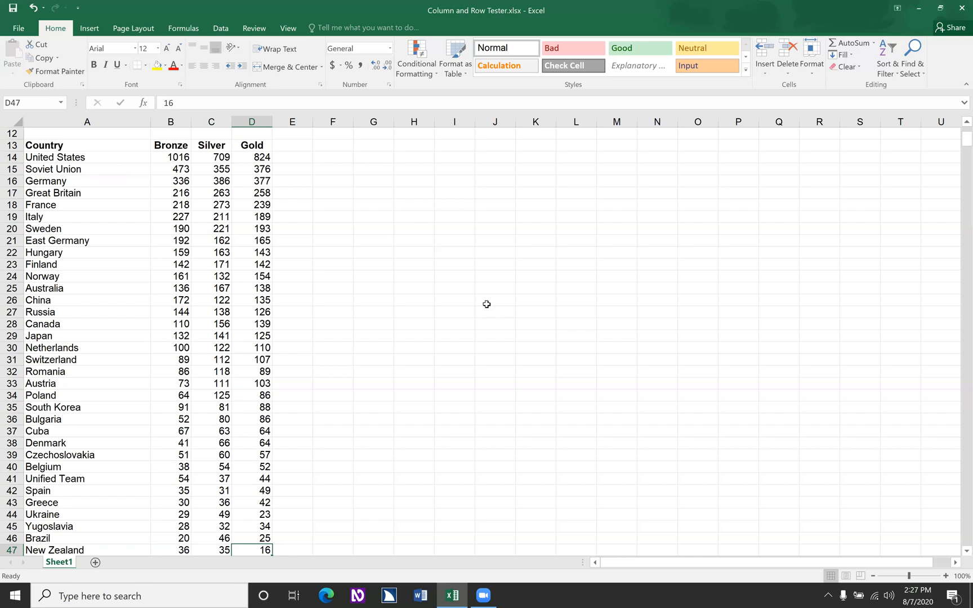
Step: Return to the Country header A13 before reopening the Name Manager
click(86, 144)
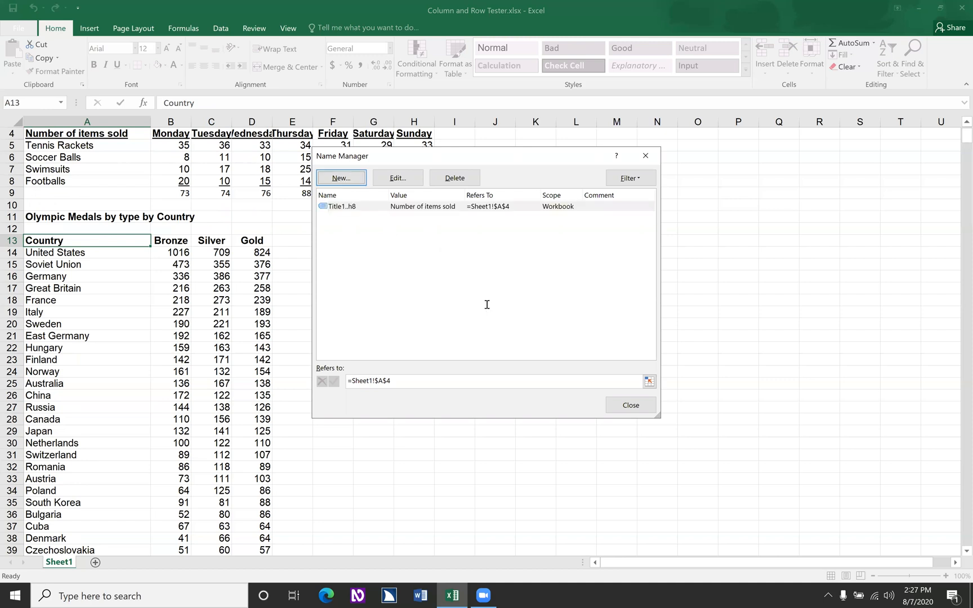
Step: Create the workbook name Title2..d47 referring to =Sheet1!$A$13
click(340, 178)
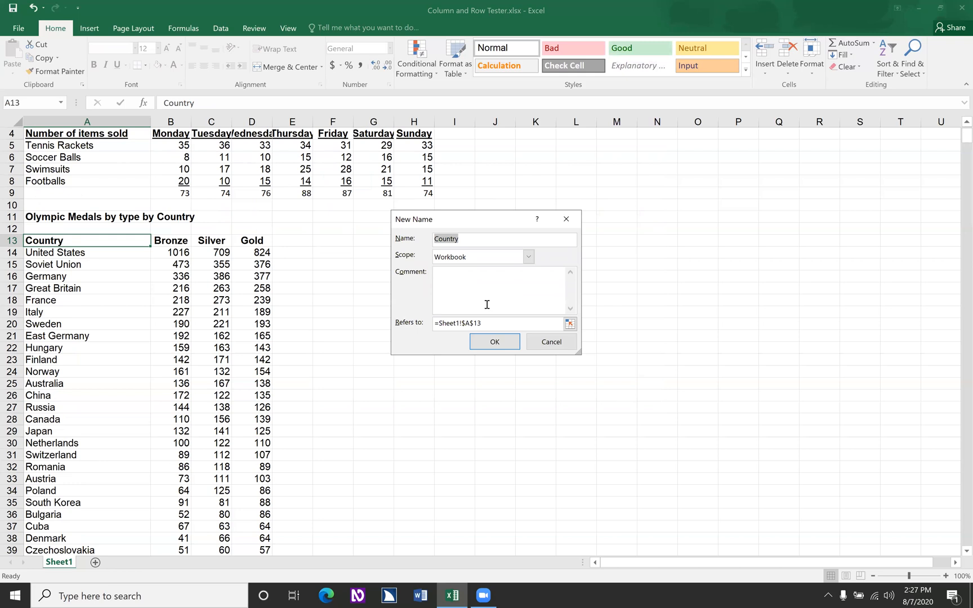
text(Title2)
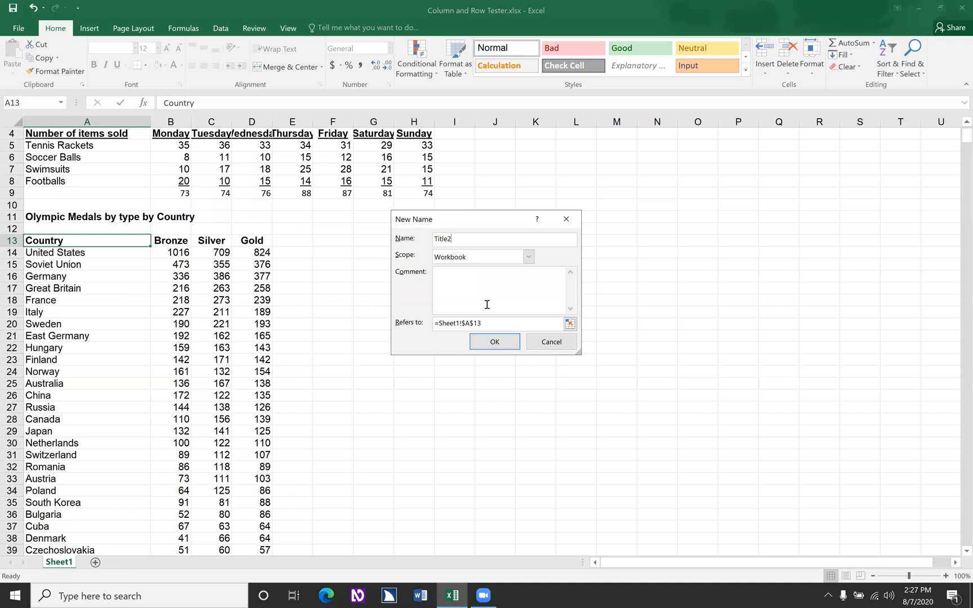
text(.)
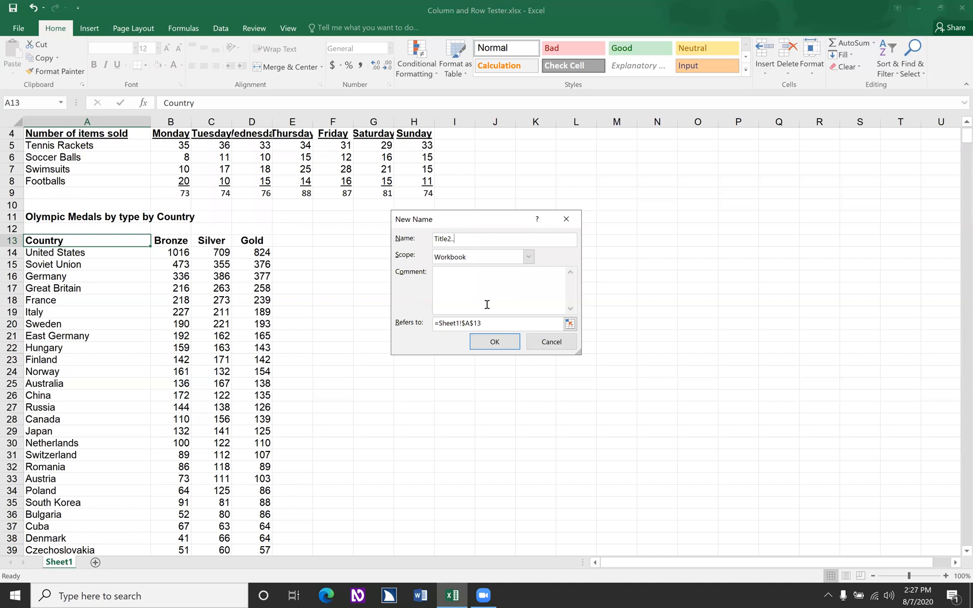
text(d)
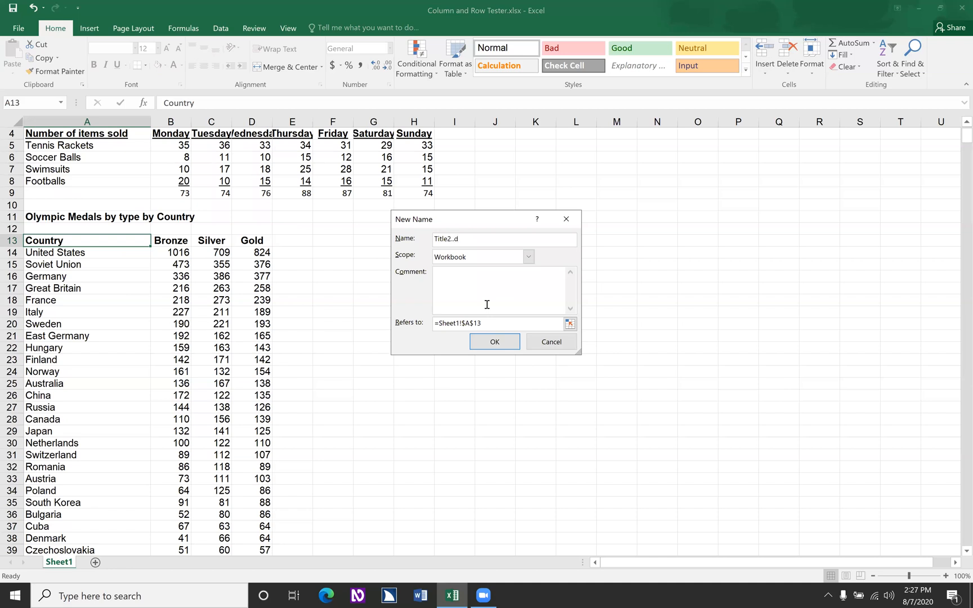
text(4)
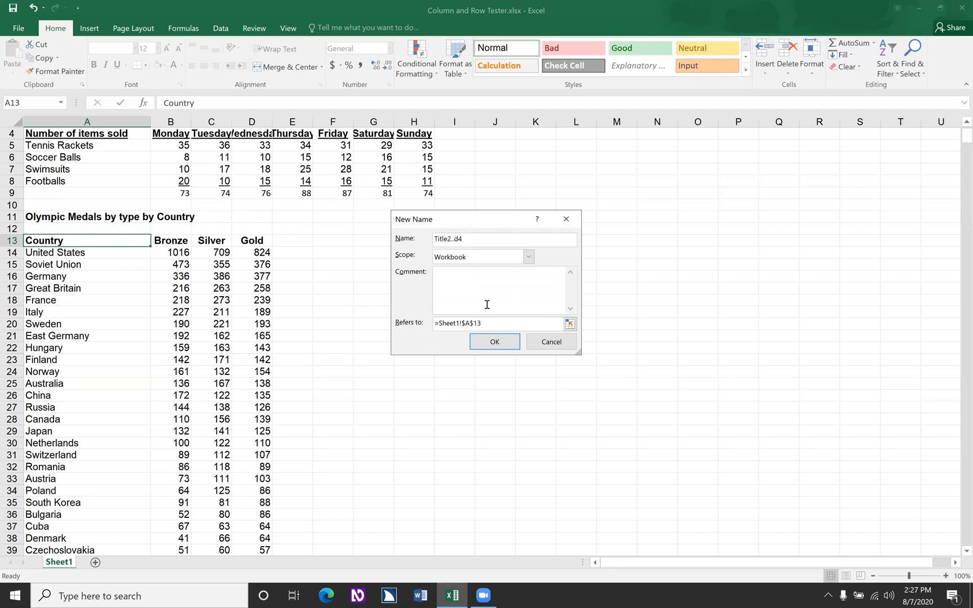
click(494, 341)
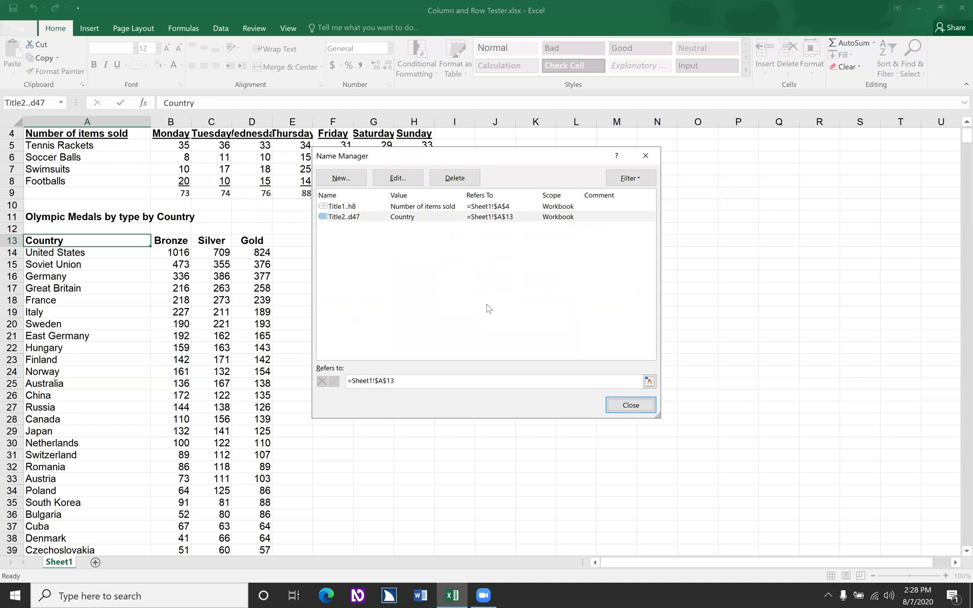
Step: Close the Name Manager and visit United States, Germany and Sweden medal counts, ending on Sweden's Silver 221
click(630, 404)
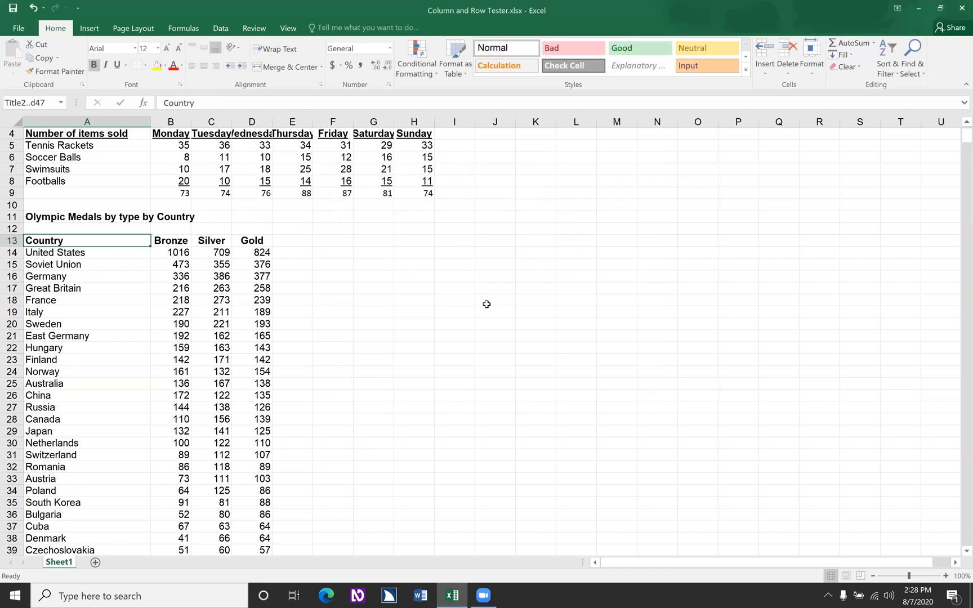
click(170, 252)
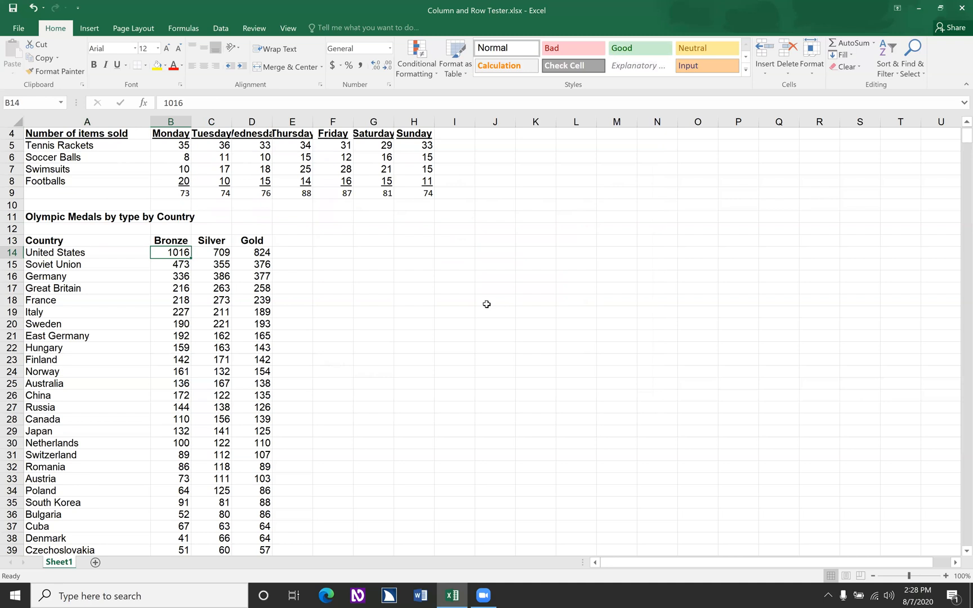
click(210, 252)
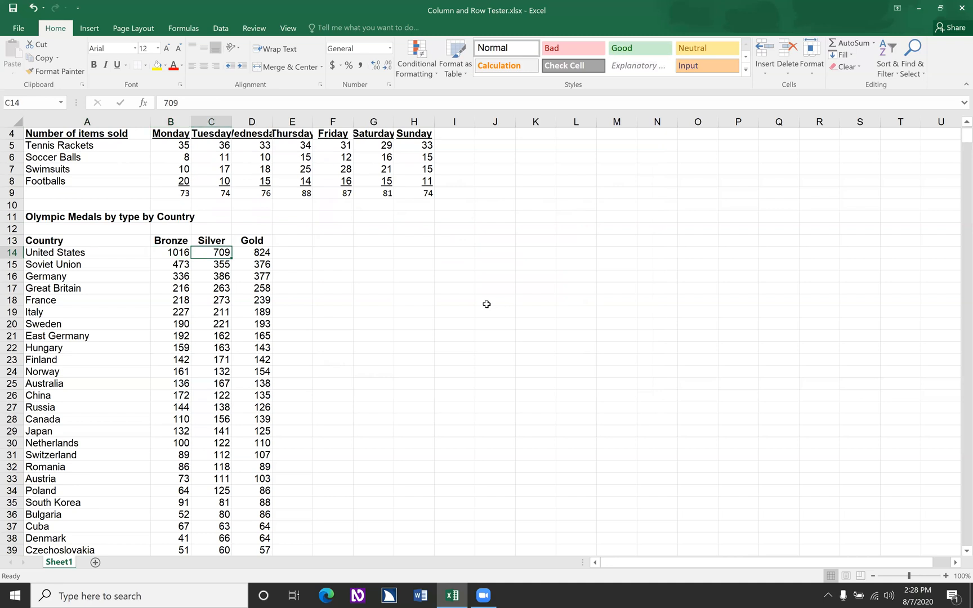
click(251, 252)
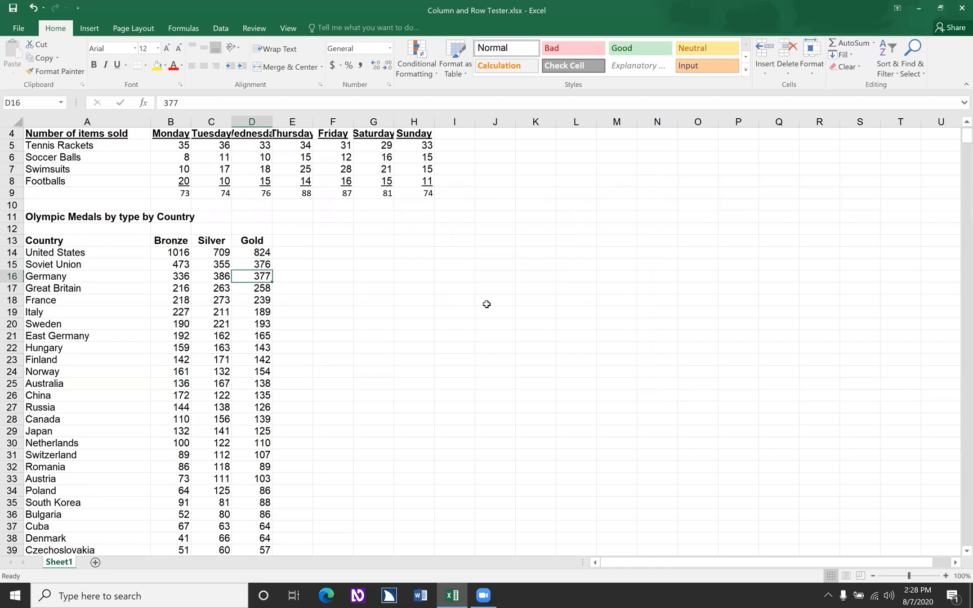
click(251, 301)
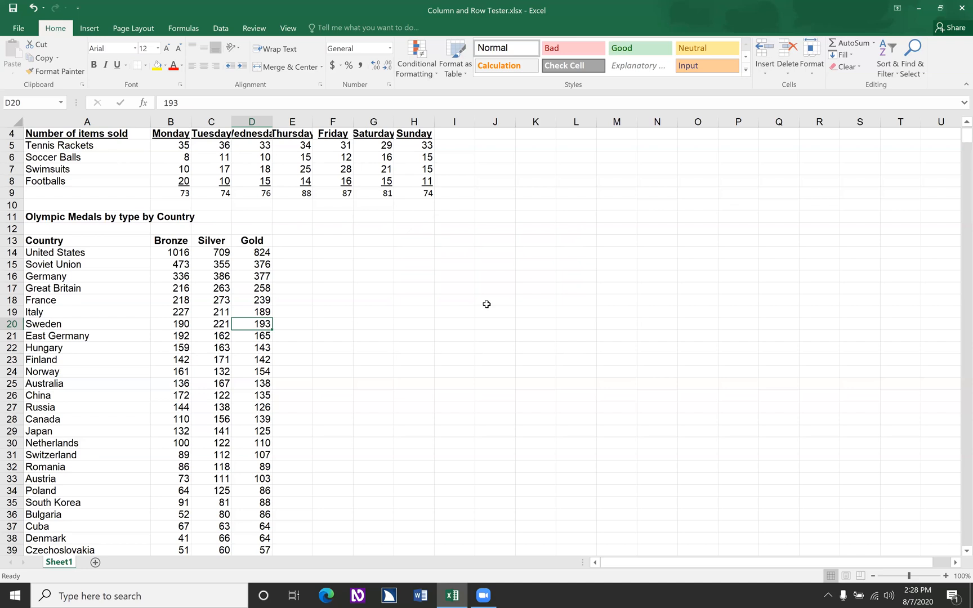
click(210, 323)
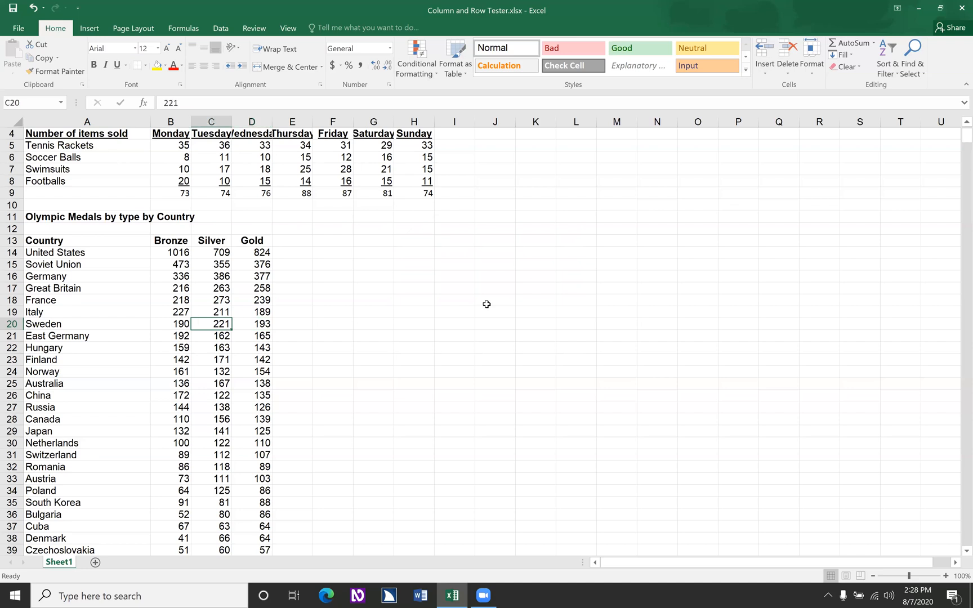